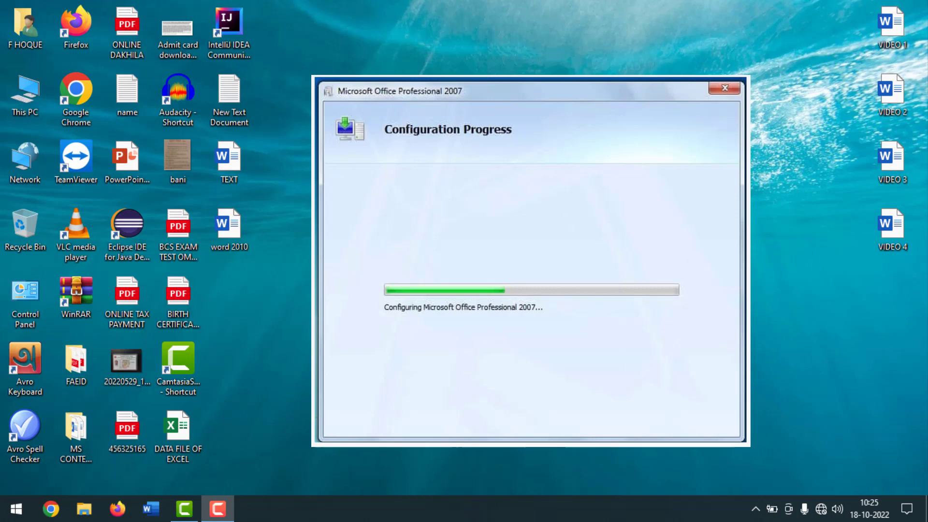
mouse_move(835, 442)
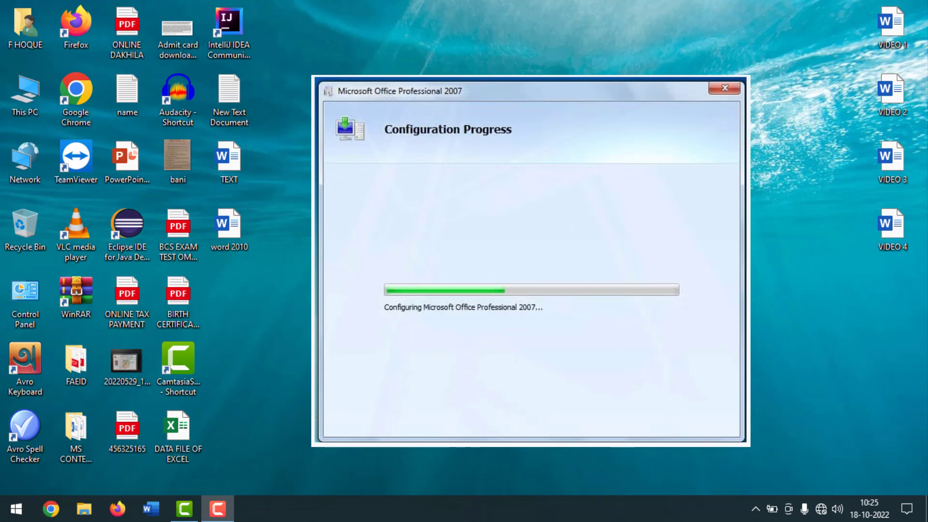
mouse_move(837, 441)
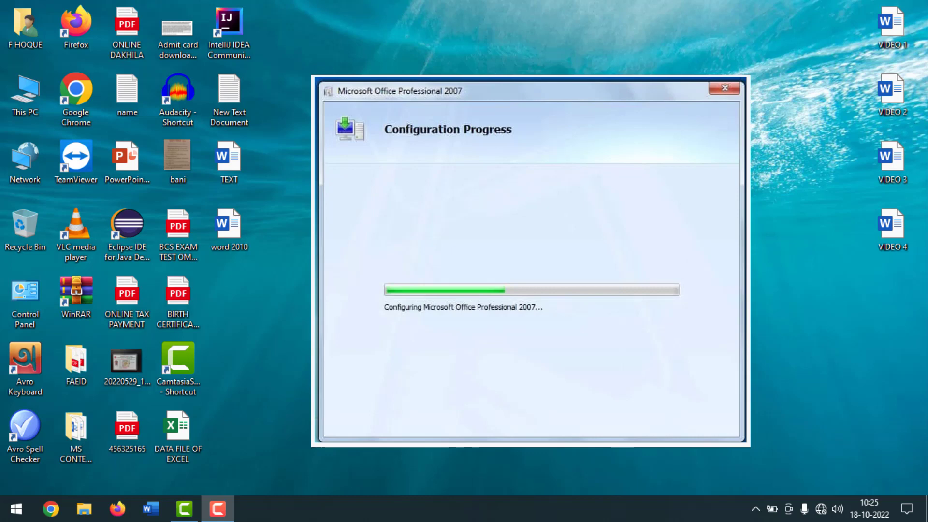
mouse_move(837, 442)
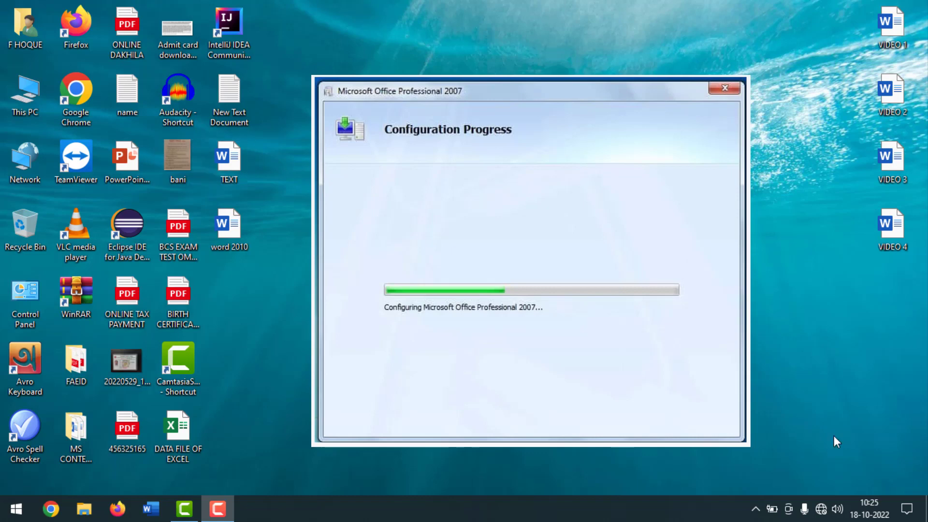
mouse_move(779, 414)
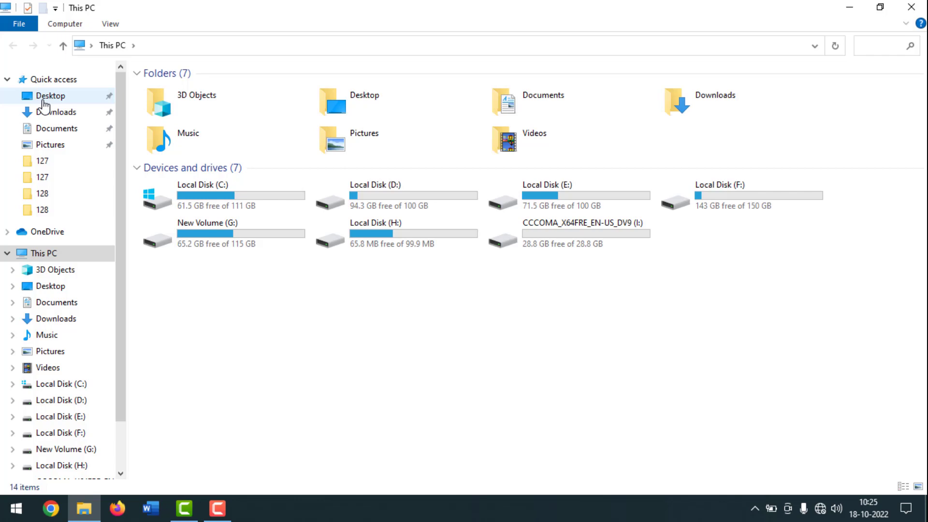
Navigate C: › Program Files (x86) › Common Files › Microsoft Shared.
double_click(203, 196)
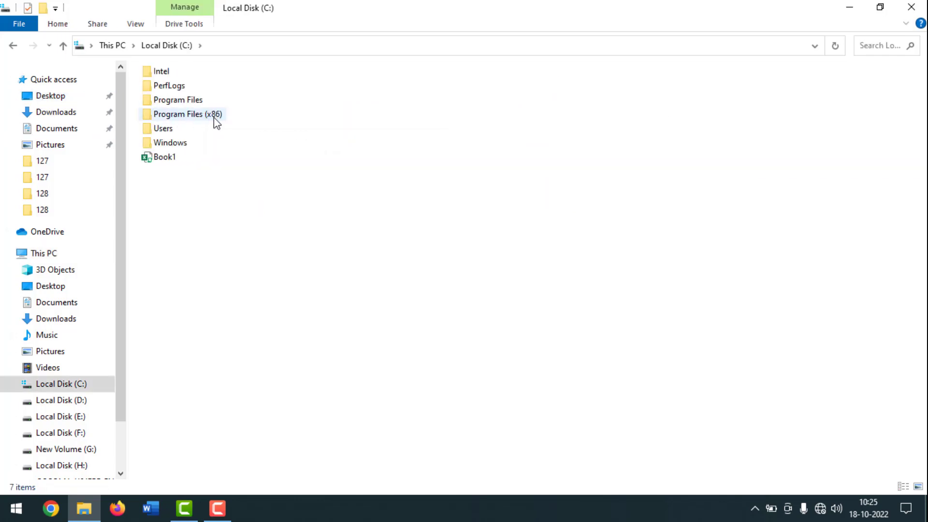
double_click(187, 114)
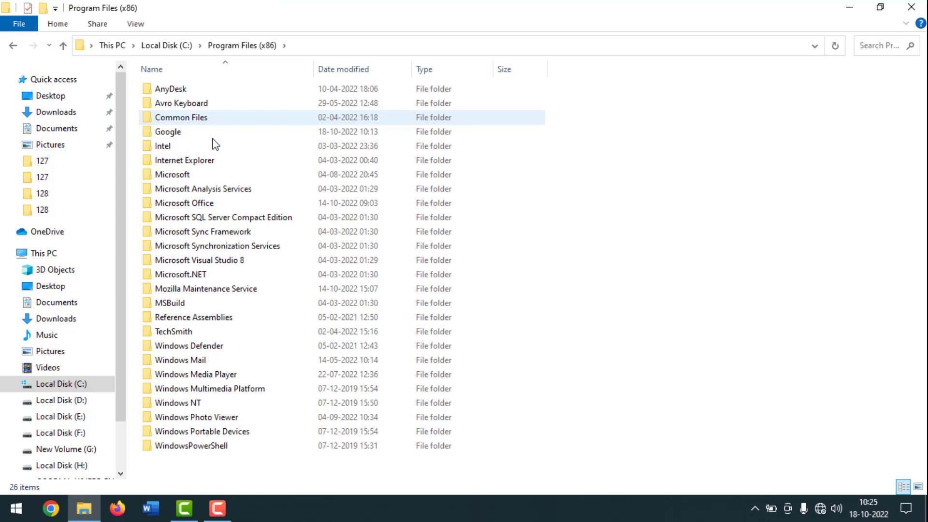
left_click(180, 117)
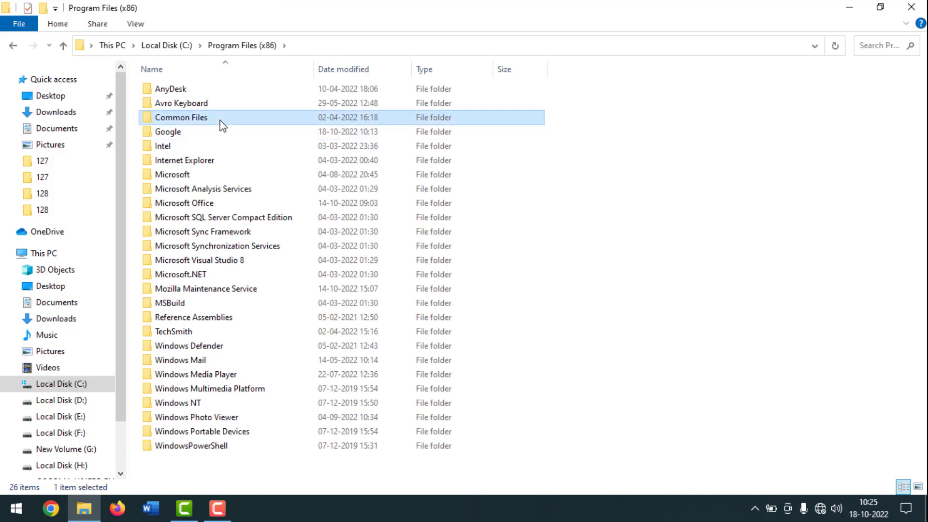
double_click(181, 117)
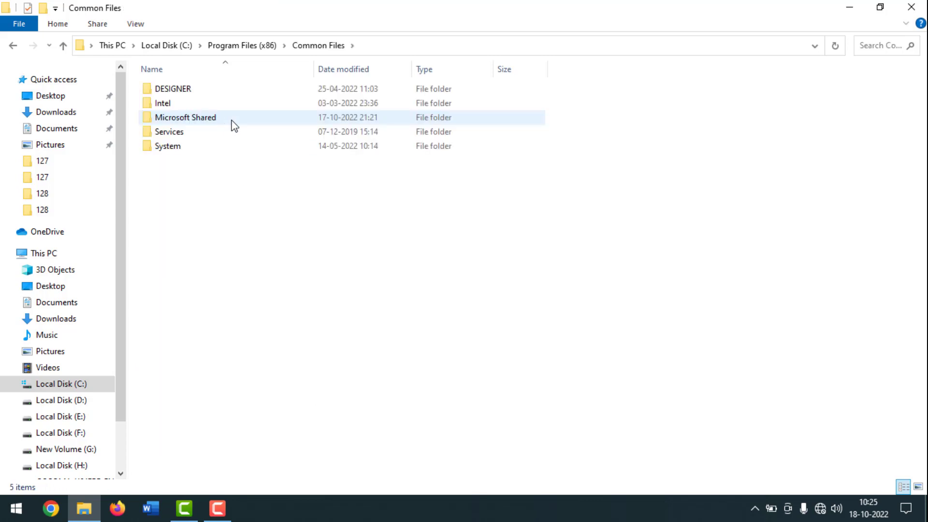
double_click(186, 117)
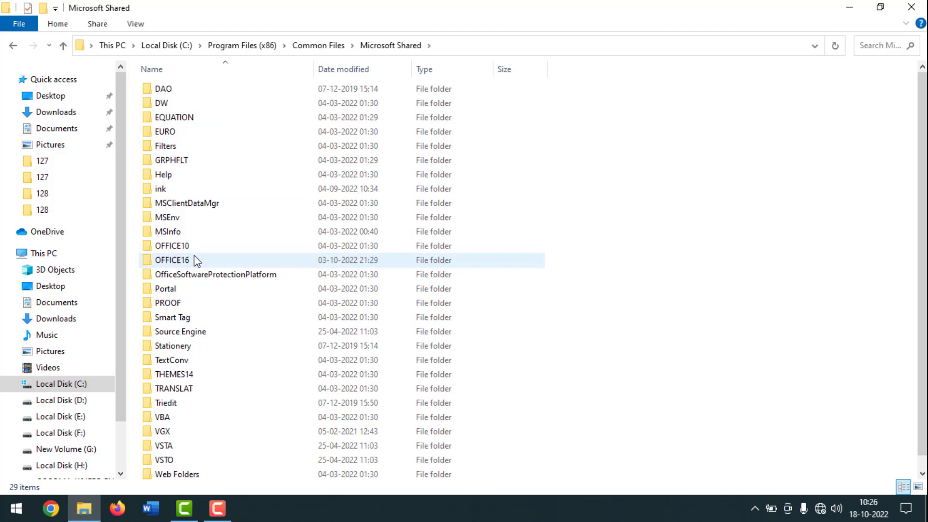
mouse_move(172, 260)
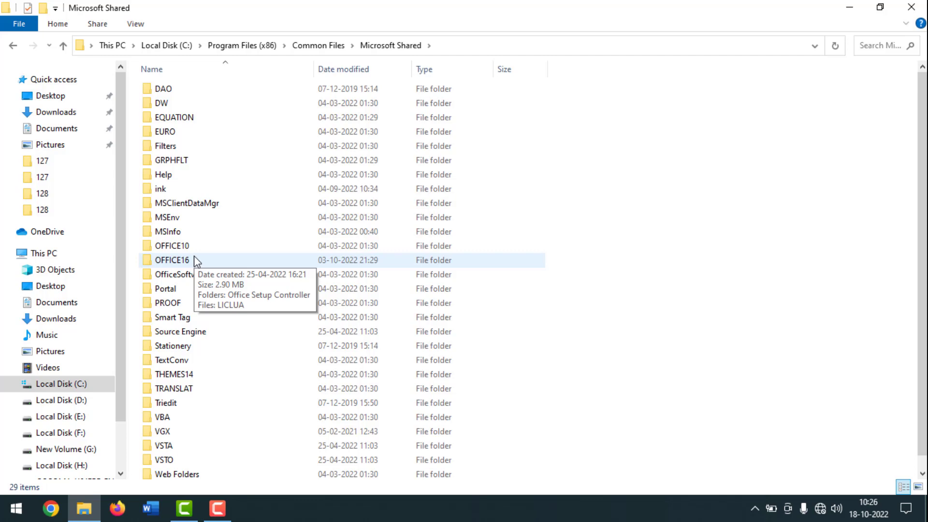
mouse_move(197, 260)
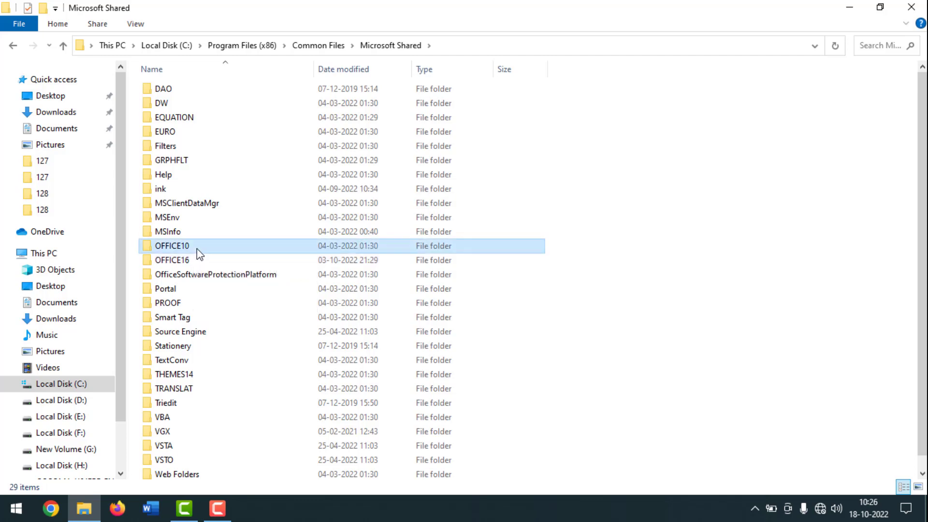
Enter OFFICE10 and peek into the 1033 and Cultures folders, returning each time.
double_click(172, 245)
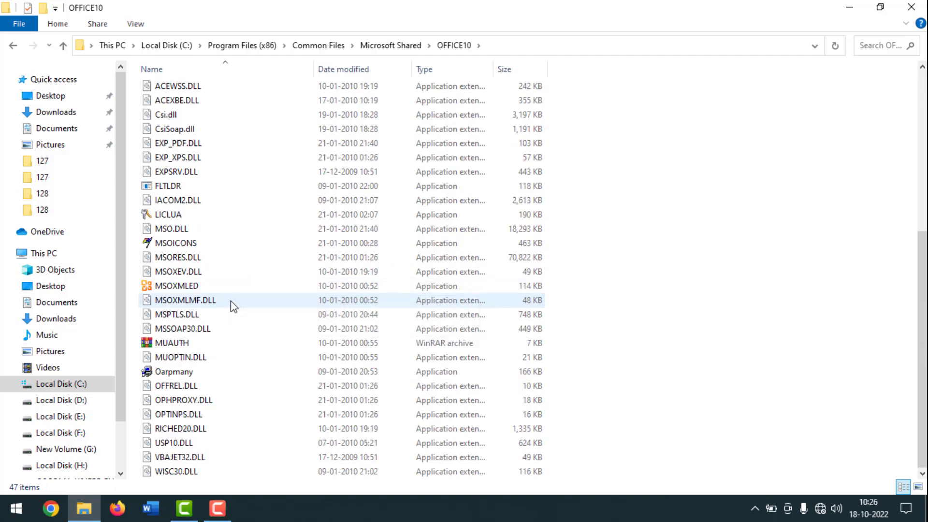
scroll("up", 3)
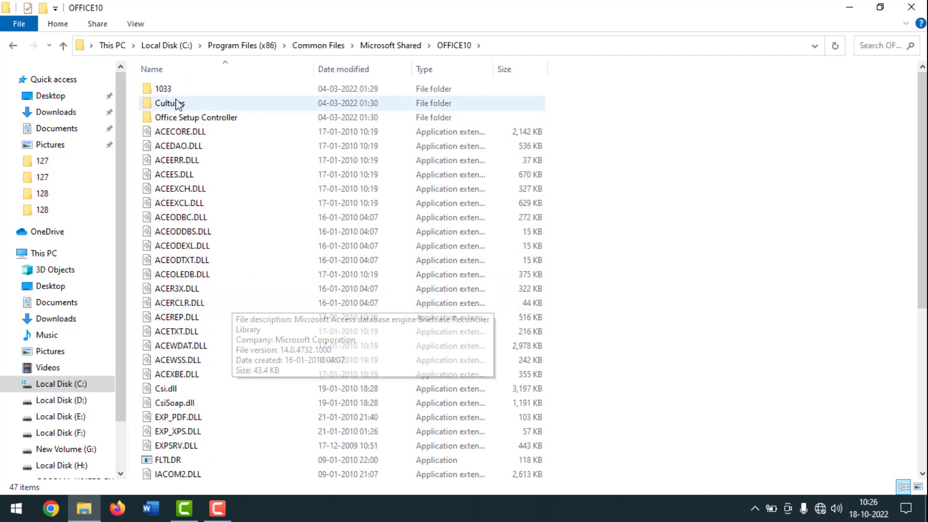
double_click(162, 89)
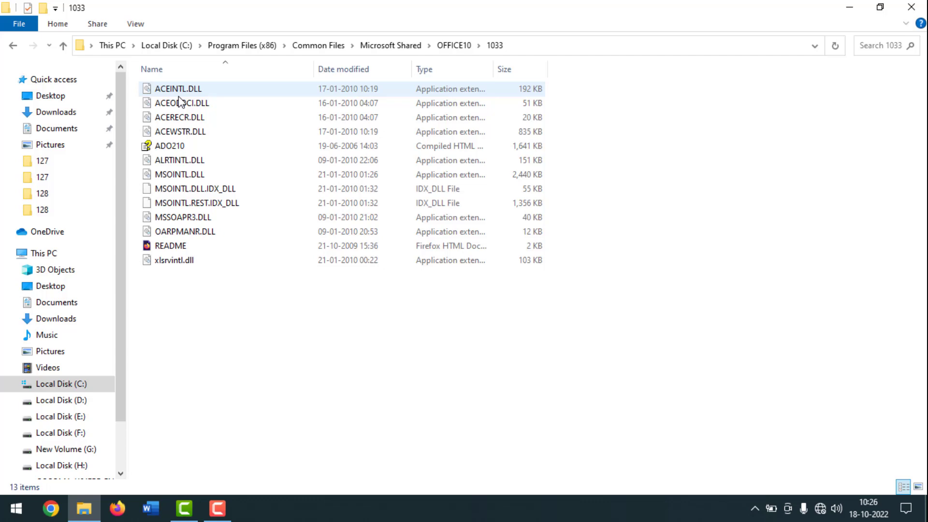
left_click(61, 45)
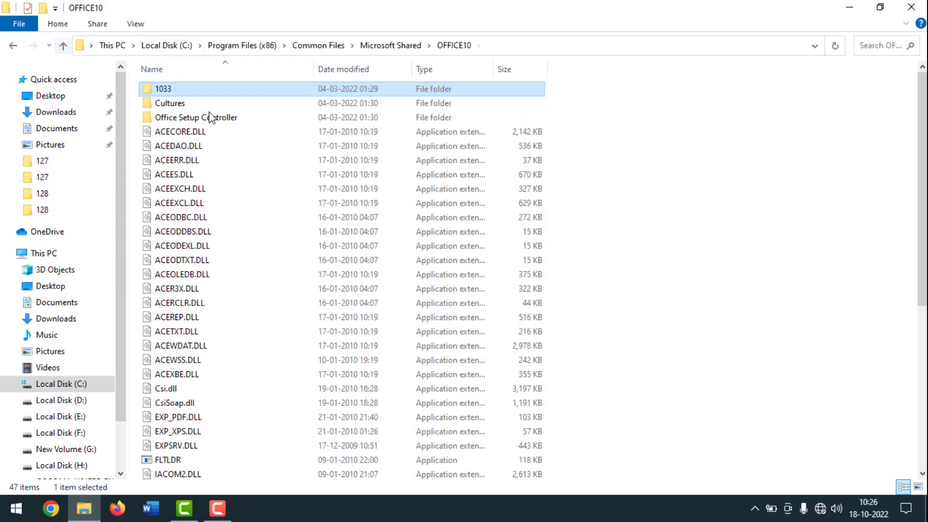
double_click(171, 102)
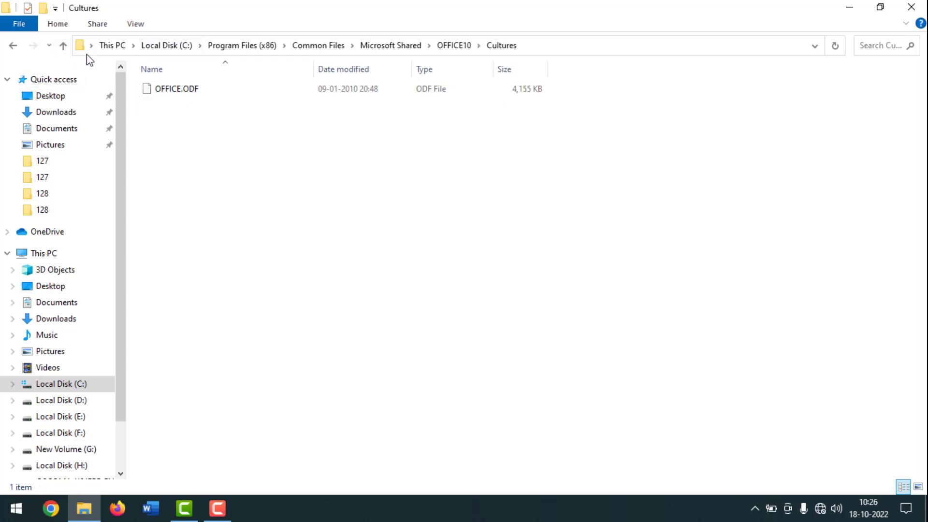
left_click(454, 46)
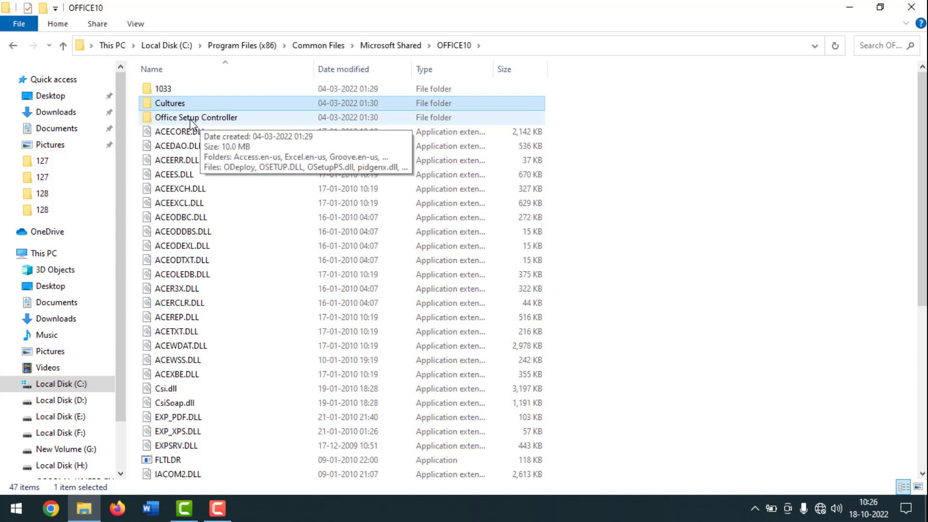
mouse_move(204, 123)
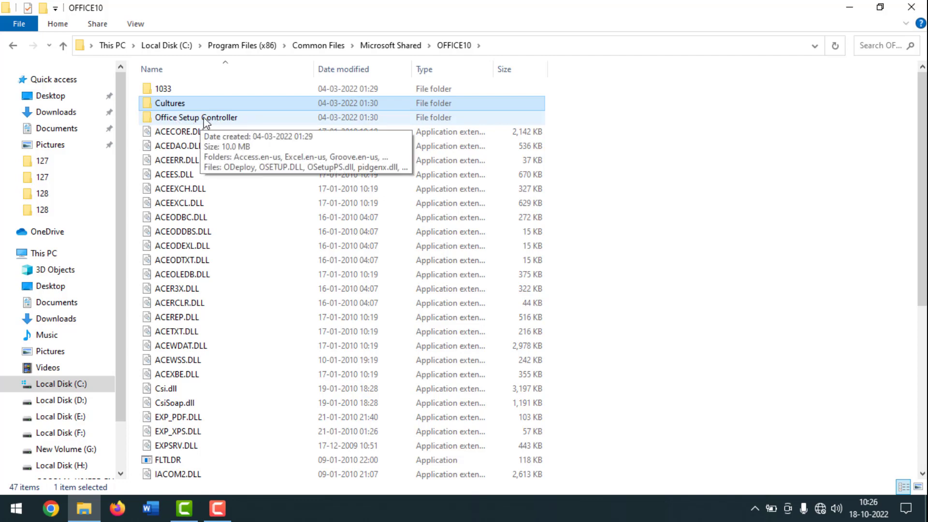
Enter the Office Setup Controller folder.
left_click(195, 117)
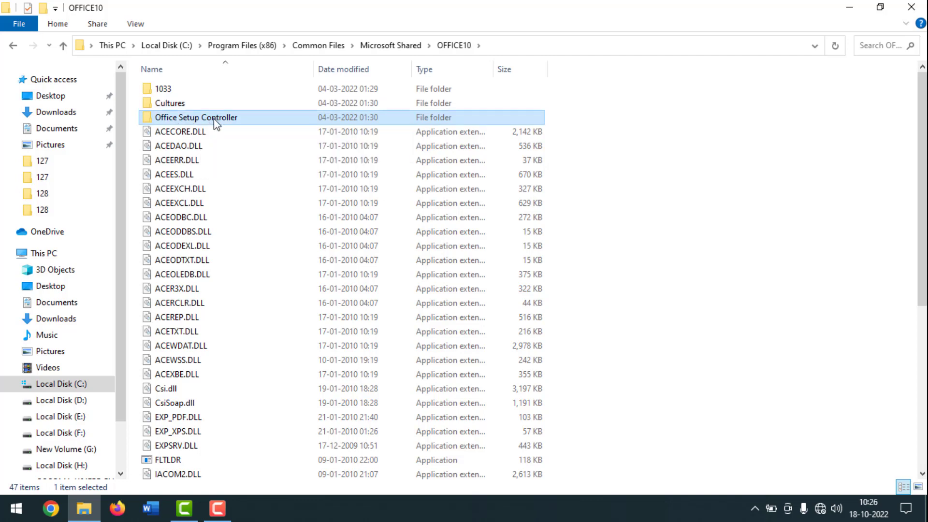
double_click(196, 117)
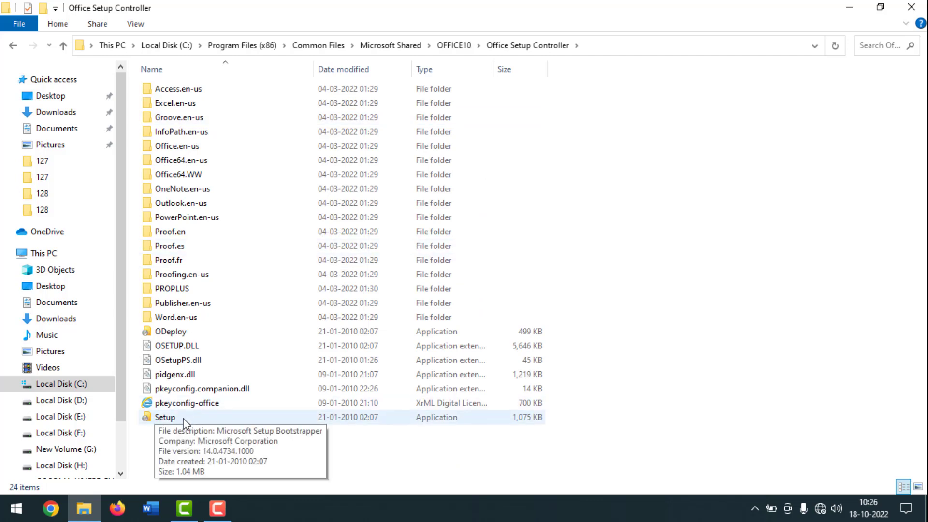
Rename the Setup application to 'Setup old' via the context menu.
left_click(165, 417)
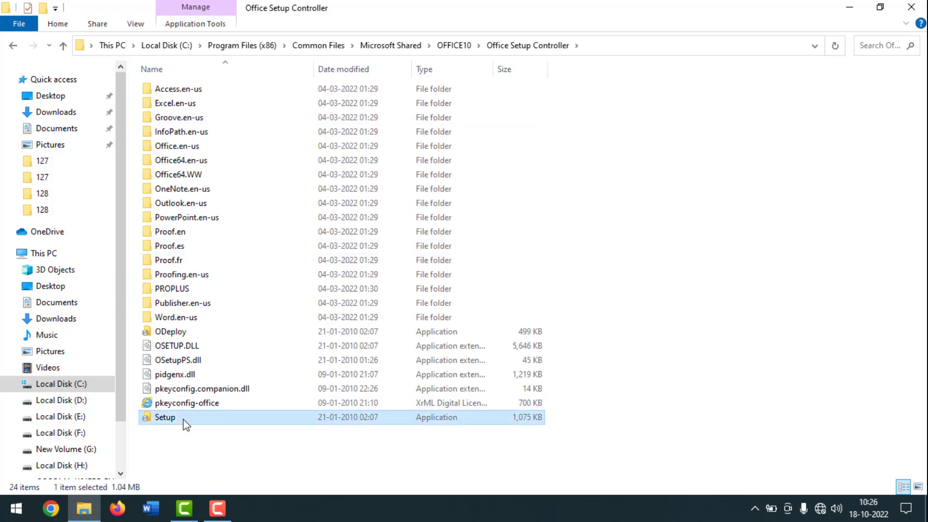
right_click(163, 417)
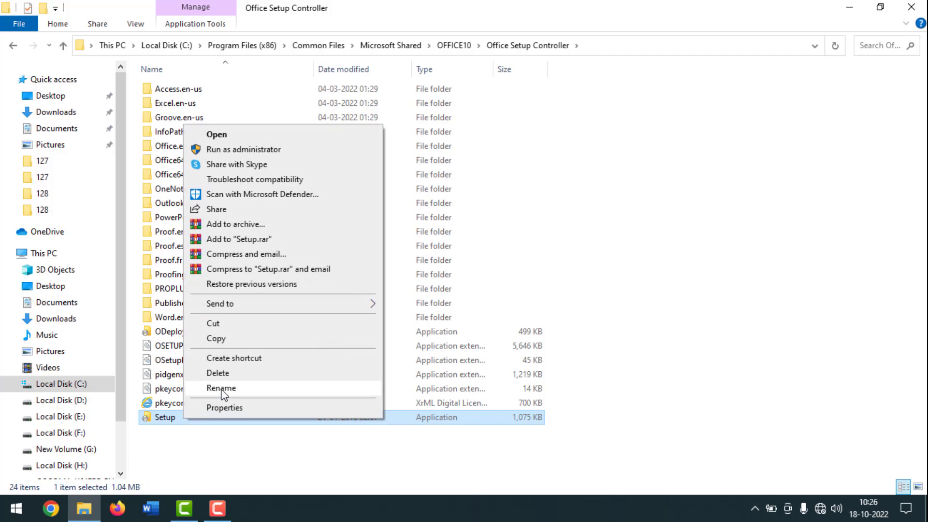
left_click(221, 388)
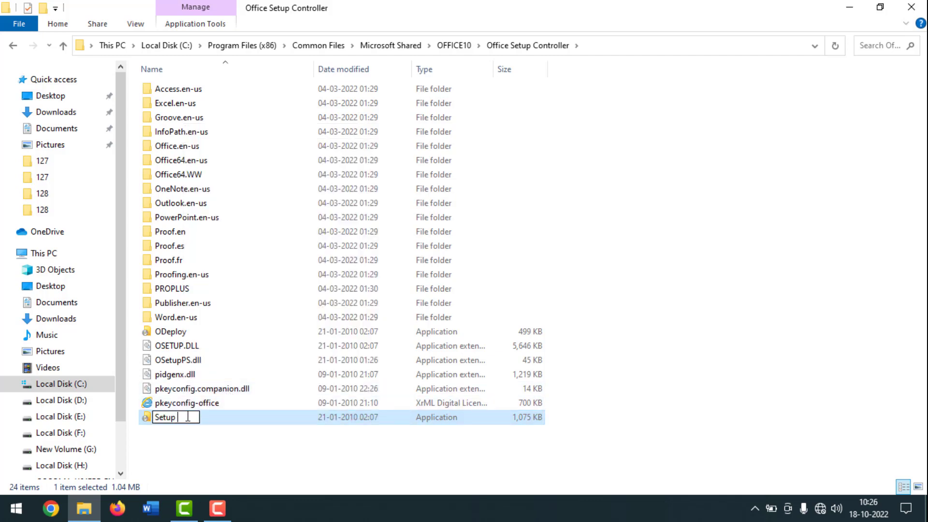
type("old")
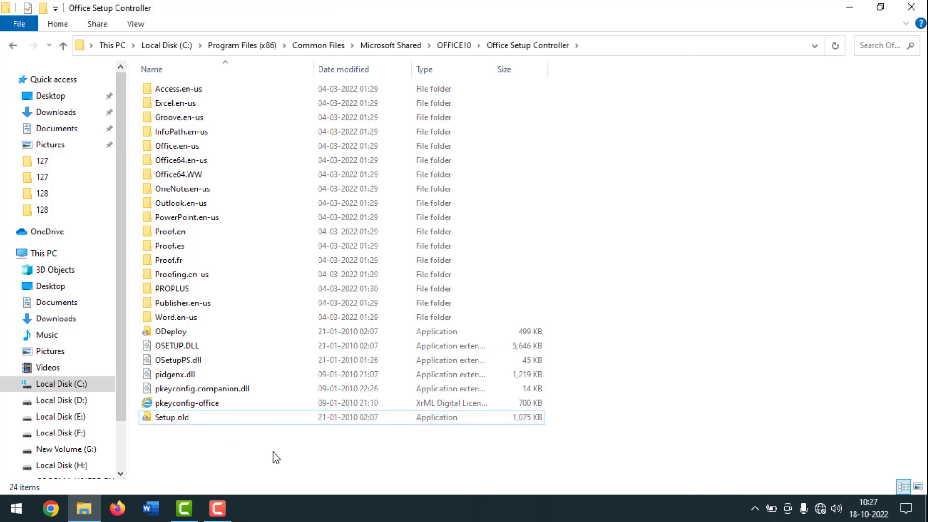
mouse_move(283, 461)
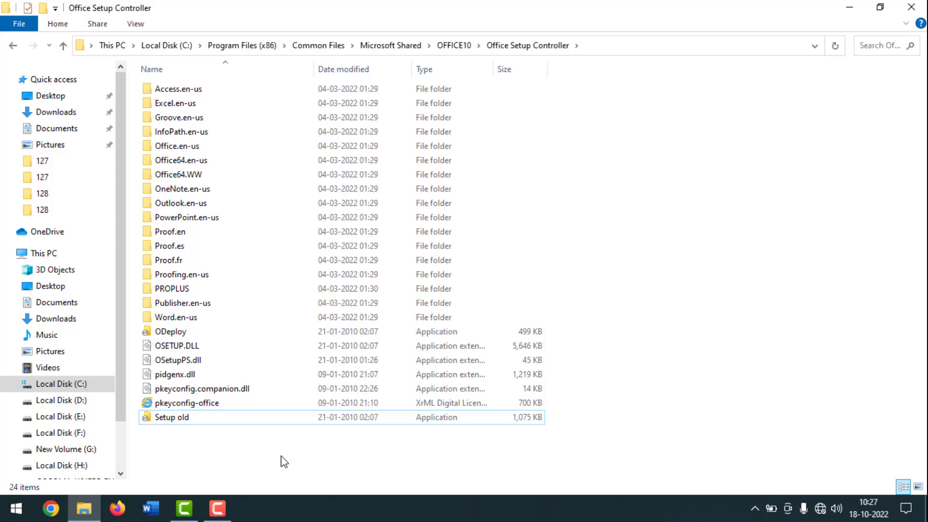